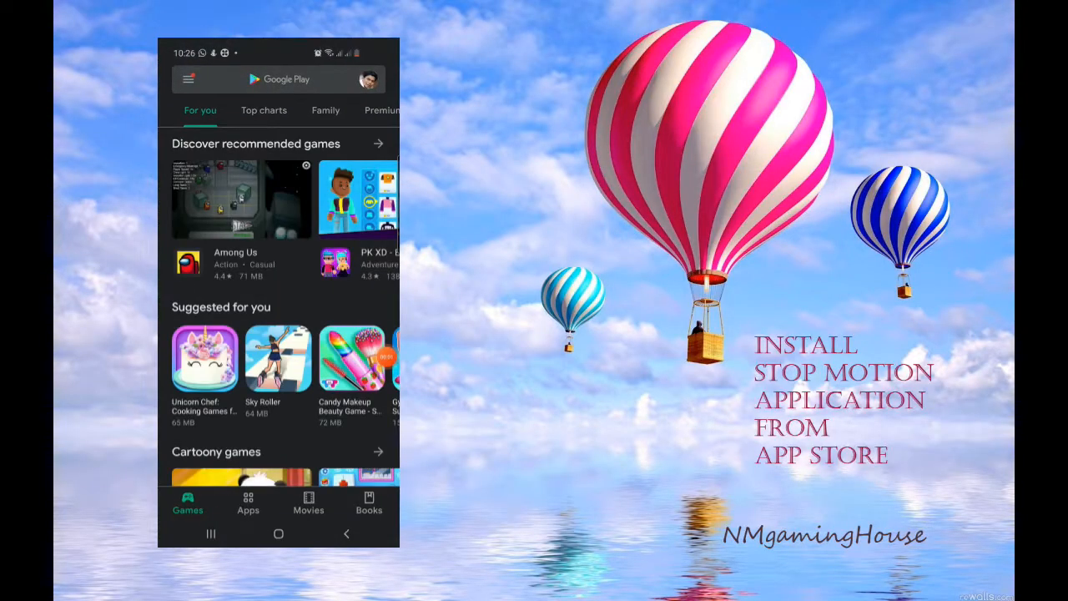
# Step: Search Google Play for 'stop motion' and open the Stop Motion Studio by Cateater page
pyautogui.click(284, 79)
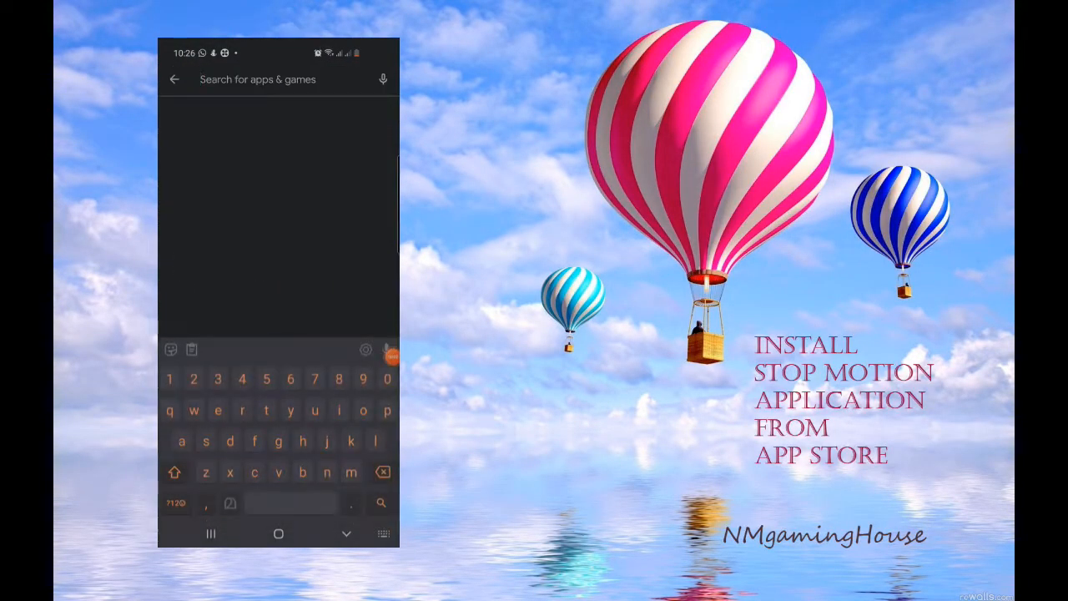
pyautogui.write('stop')
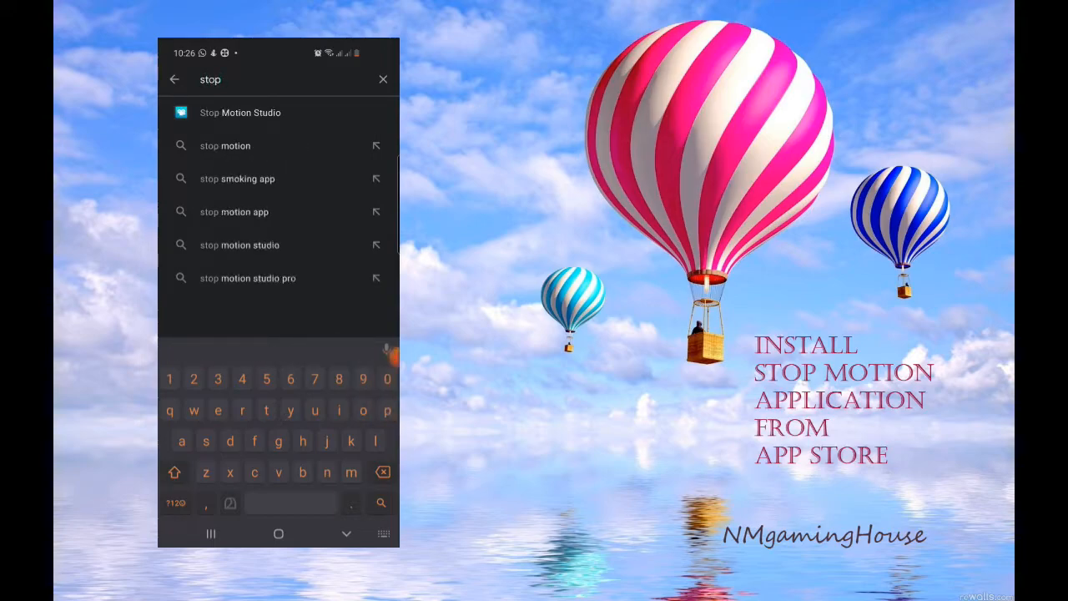
pyautogui.click(225, 146)
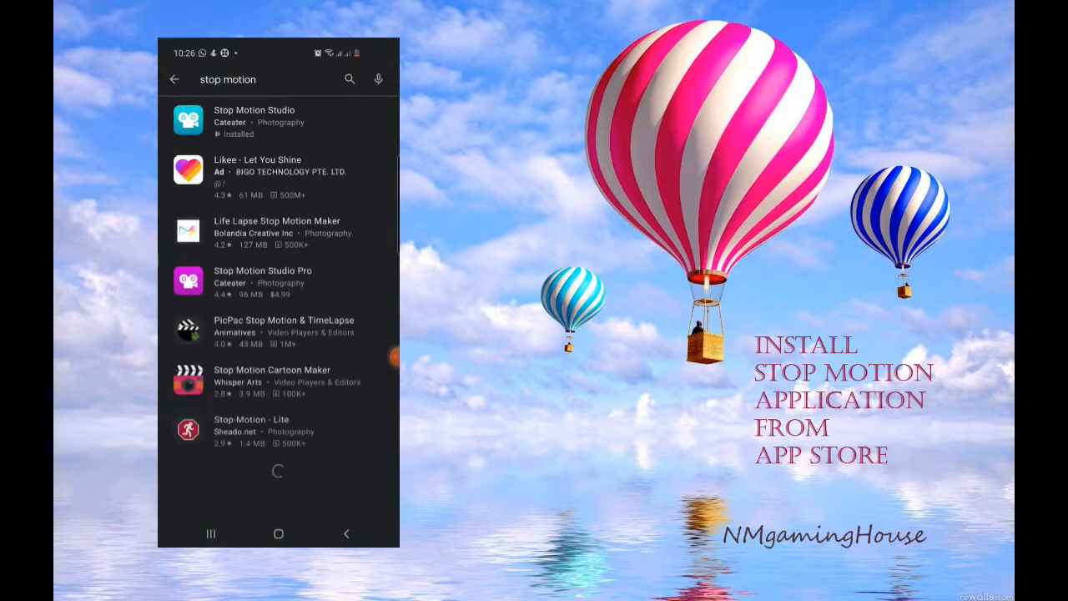
pyautogui.scroll(-3)
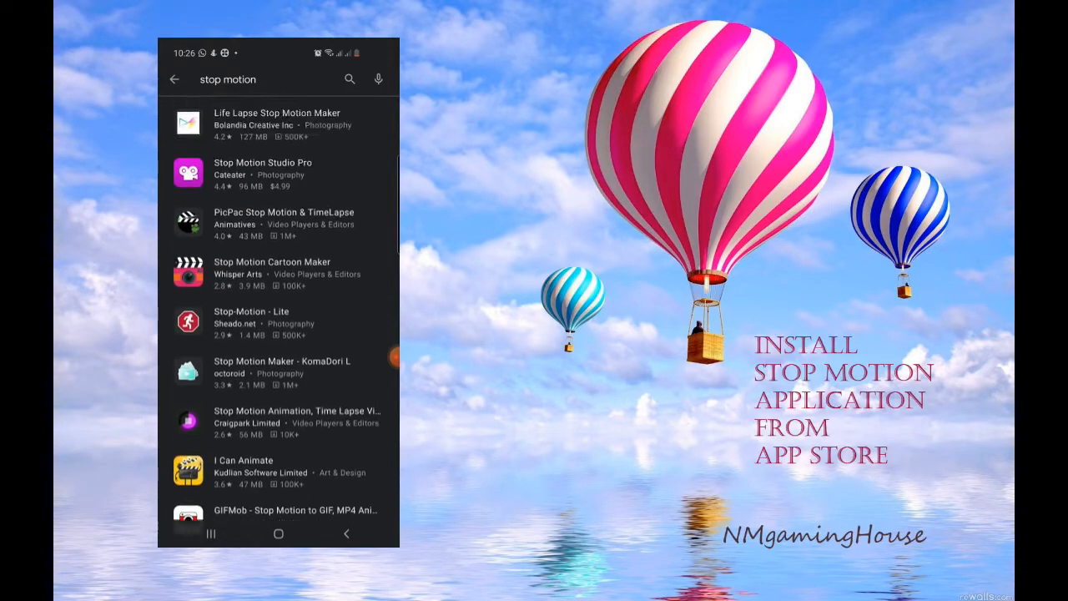
pyautogui.scroll(-3)
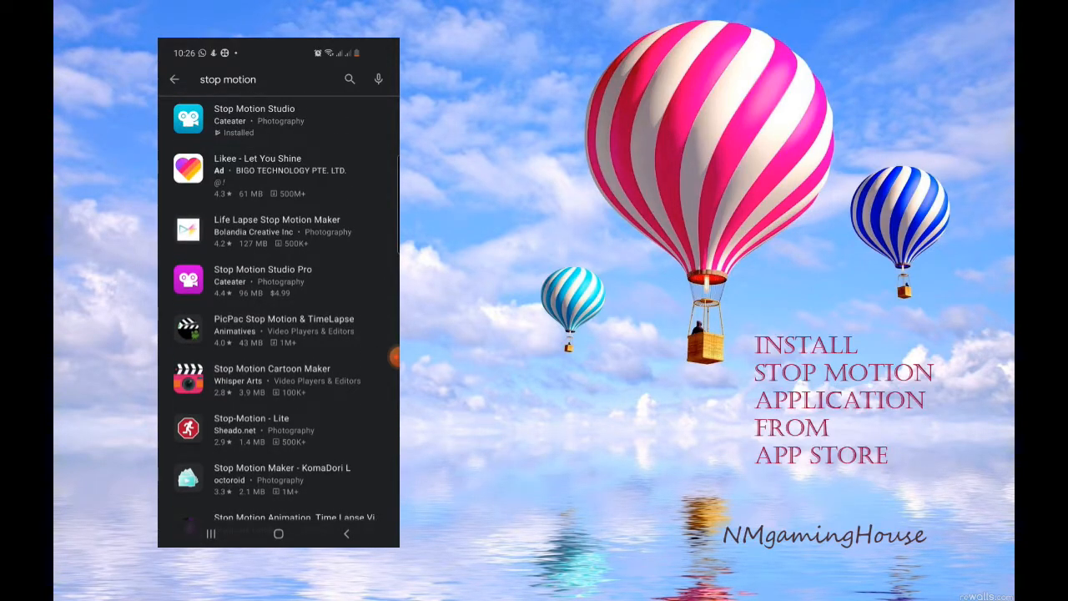
pyautogui.click(255, 121)
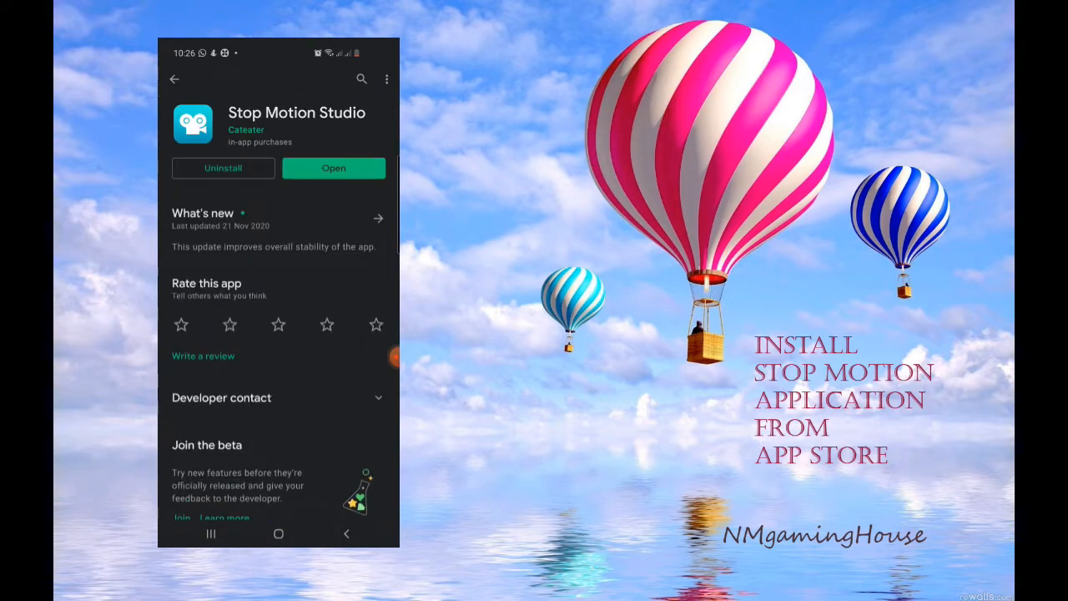
pyautogui.scroll(-3)
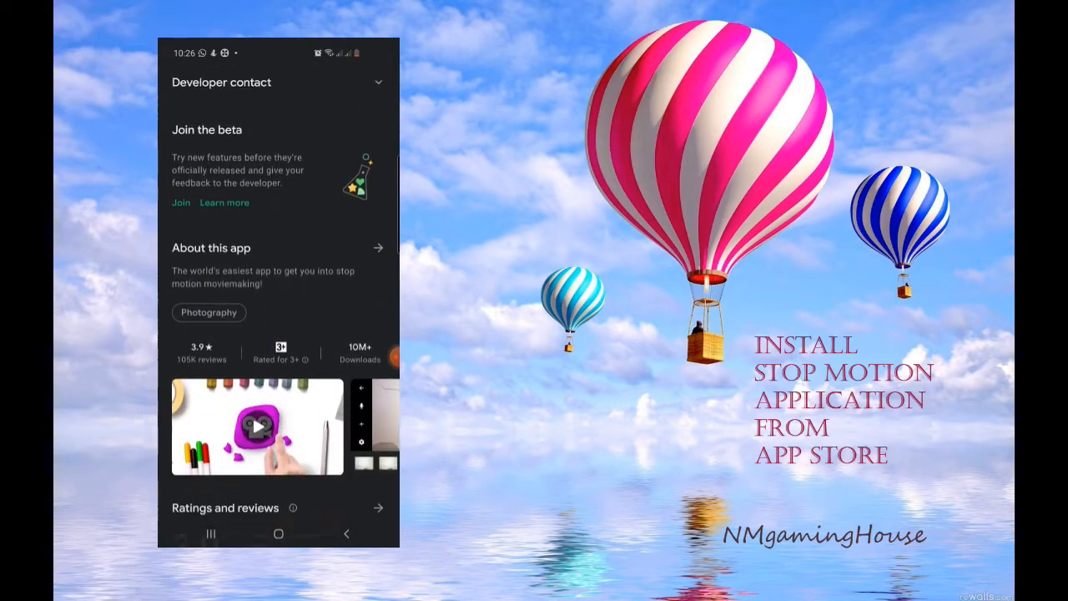
pyautogui.scroll(-3)
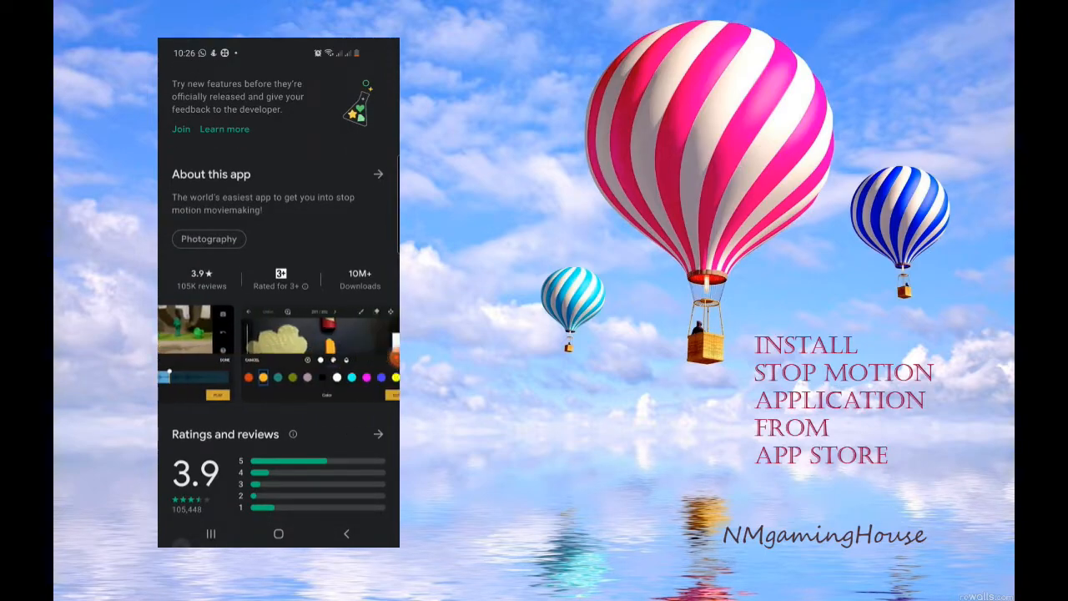
pyautogui.scroll(-3)
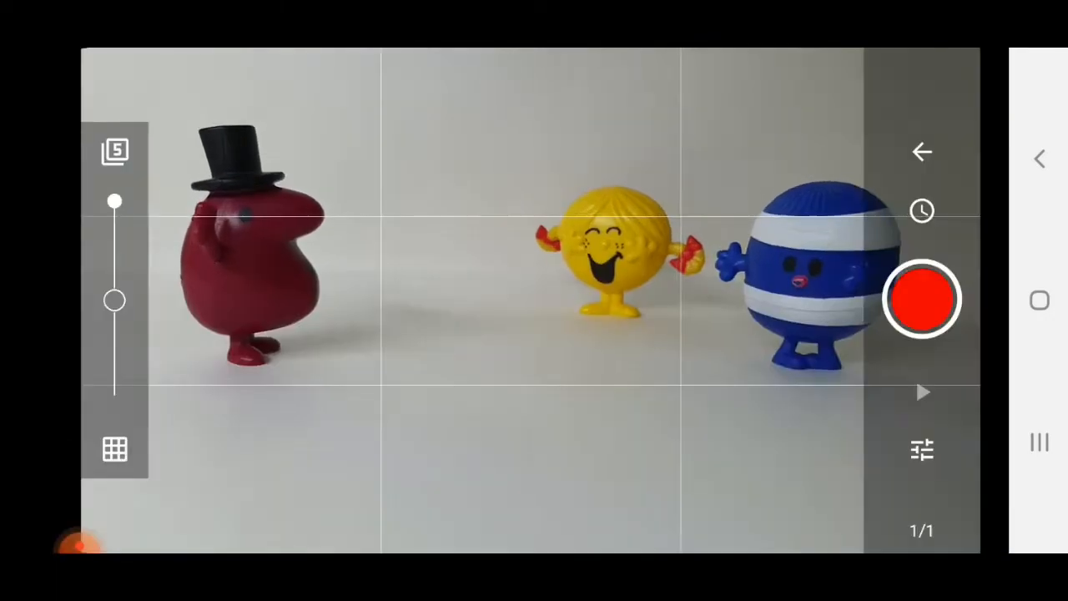
# Step: Capture three more frames, nudging the toy figures between shots, until the counter reads 5/5
pyautogui.click(921, 300)
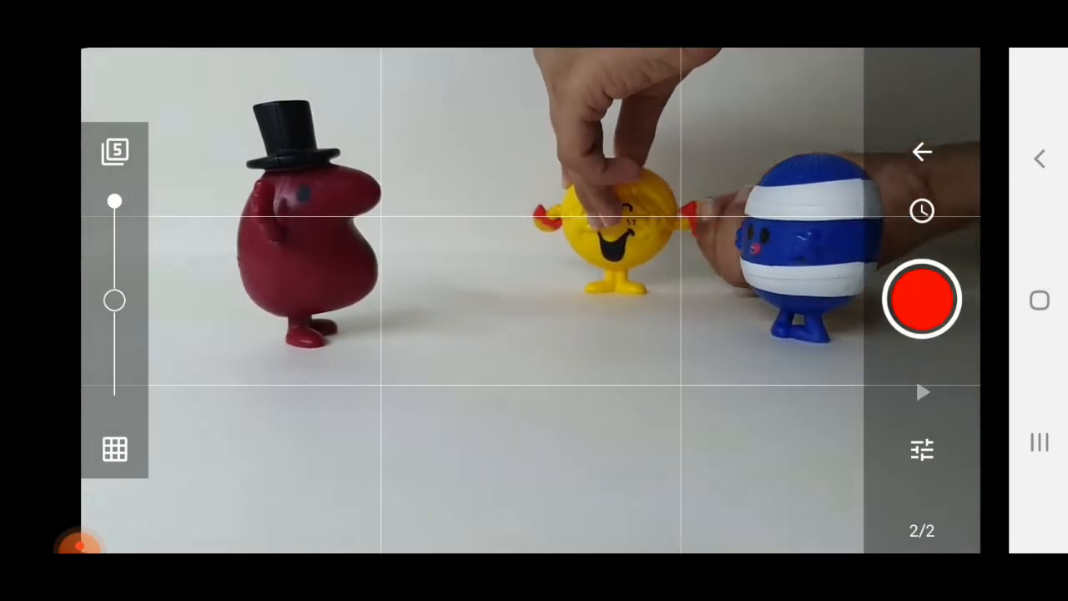
pyautogui.click(921, 299)
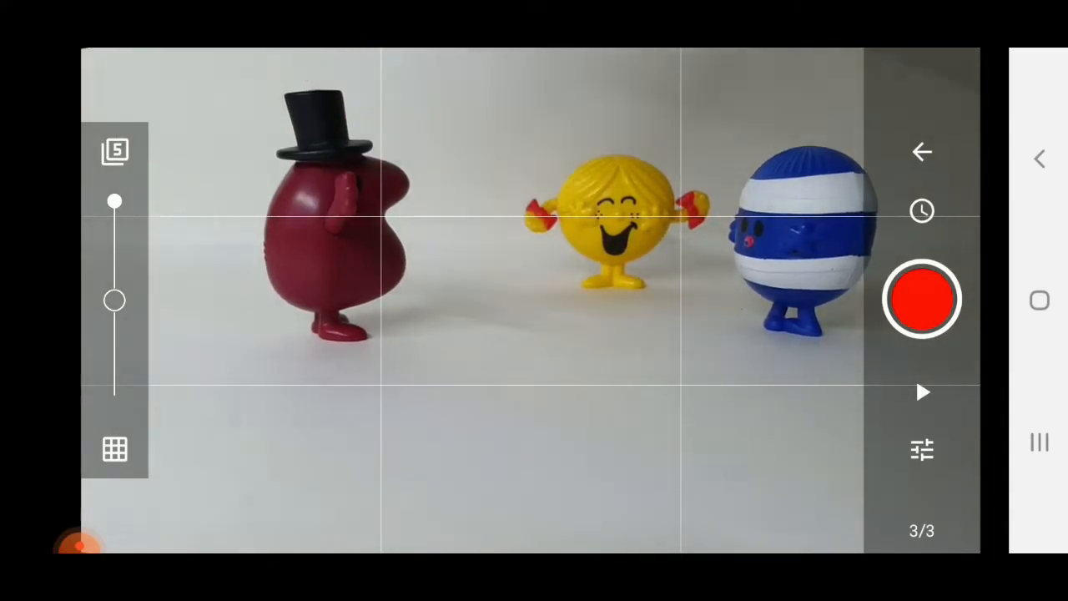
pyautogui.click(922, 299)
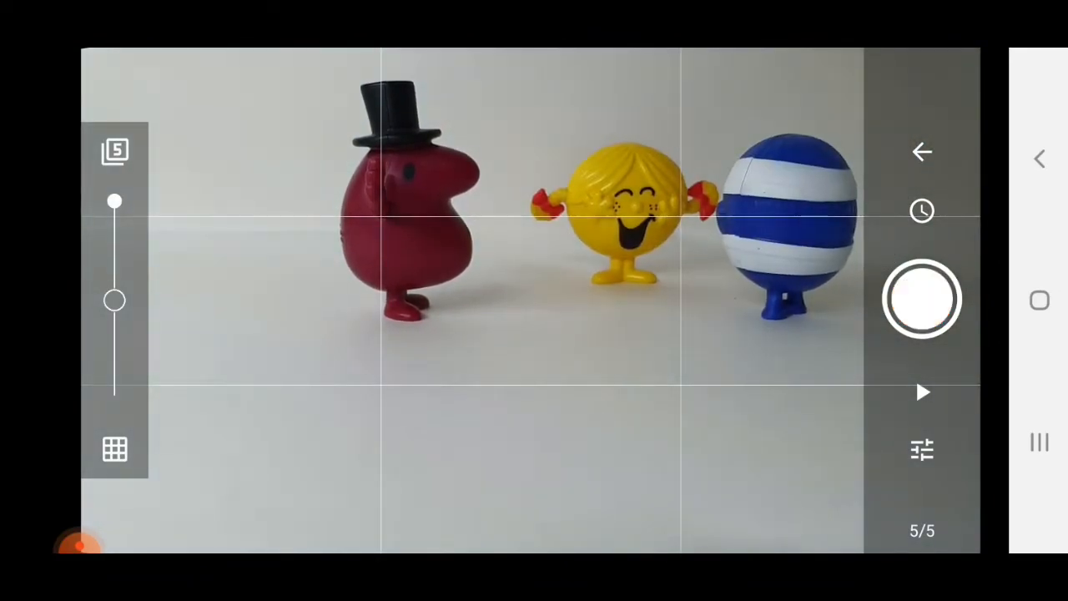
# Step: Capture frames 6 through 11, repositioning the figures between shots
pyautogui.click(921, 299)
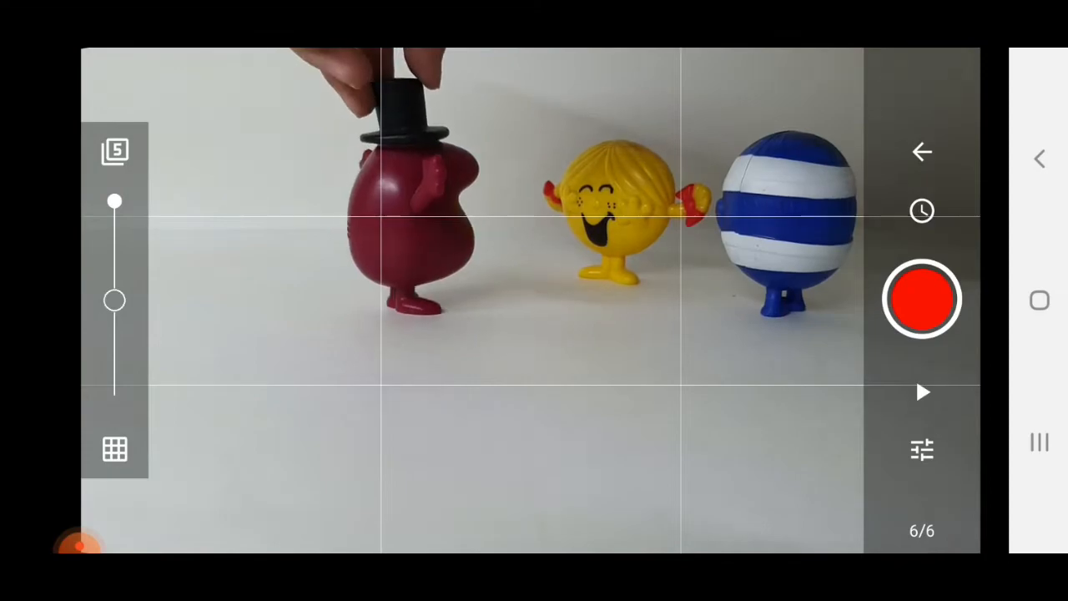
pyautogui.click(921, 299)
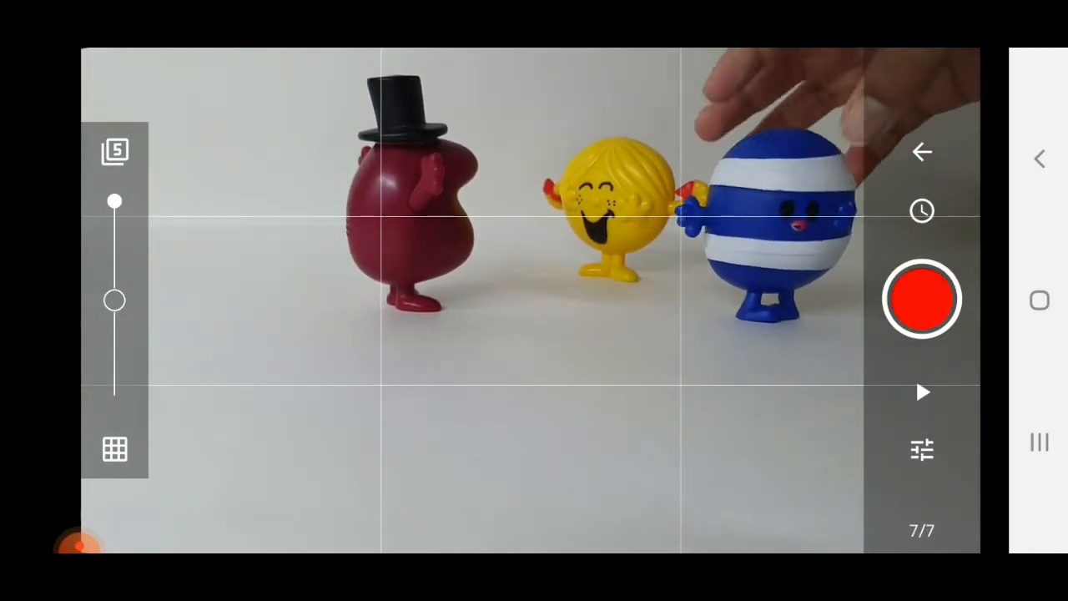
pyautogui.click(922, 298)
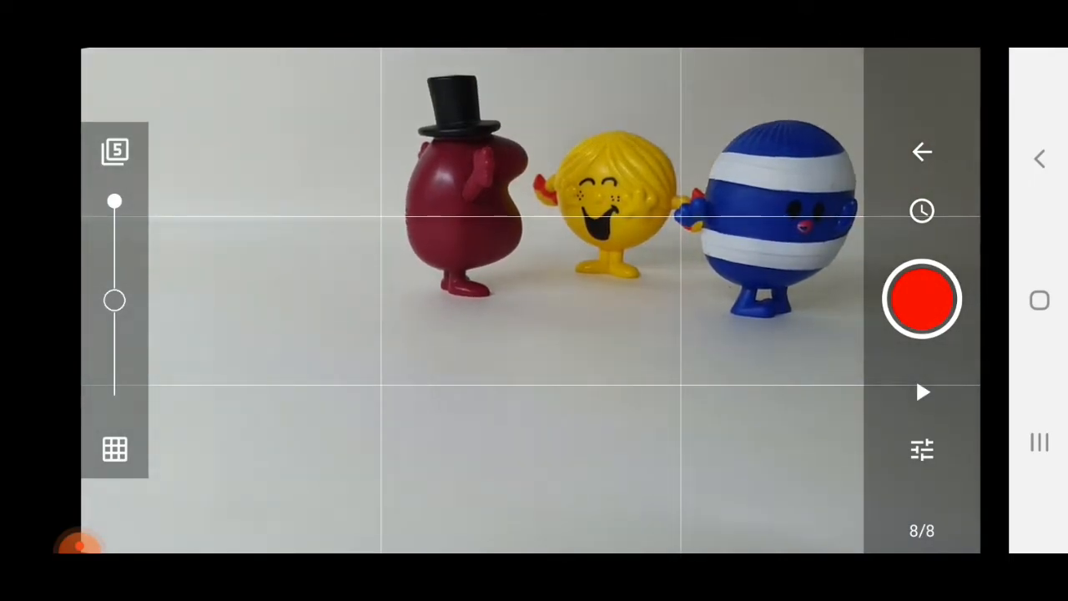
pyautogui.click(921, 299)
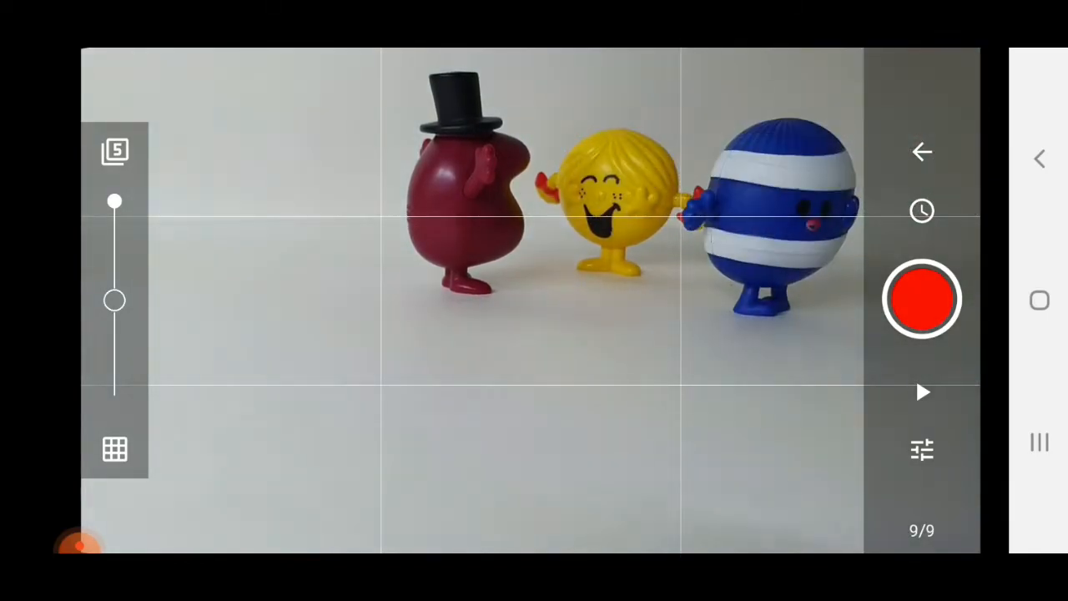
pyautogui.click(924, 299)
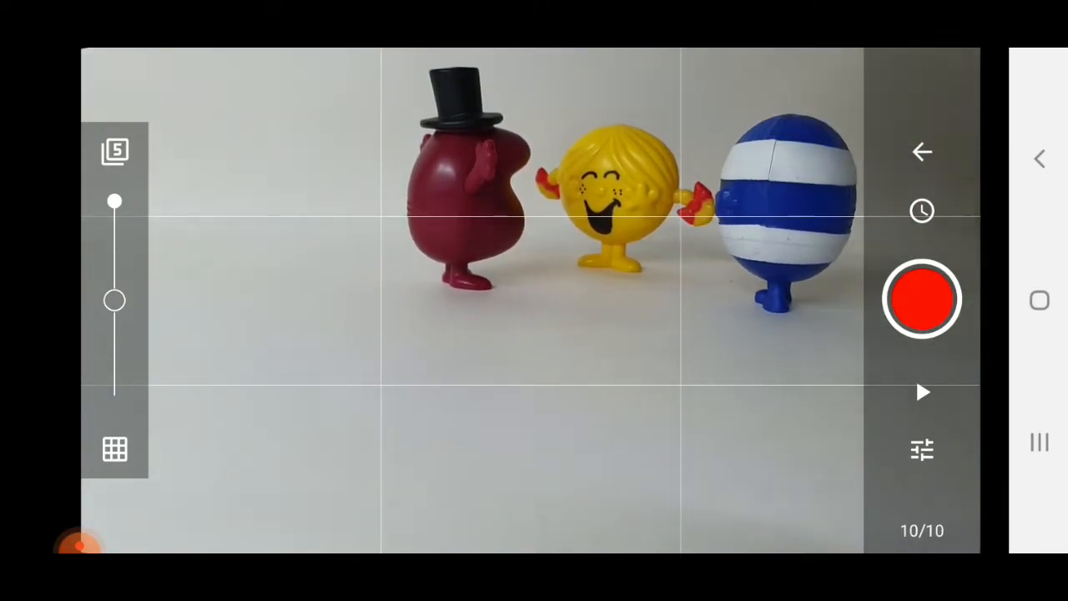
pyautogui.click(921, 299)
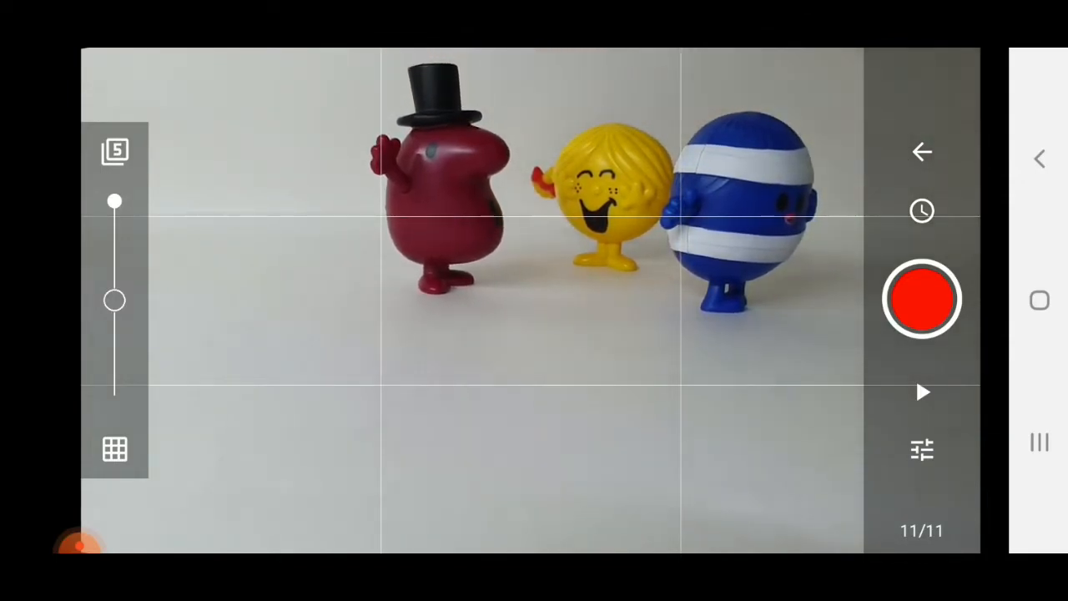
# Step: Capture frames 12–16 as the red figure turns and the striped blue figure exits right
pyautogui.click(921, 299)
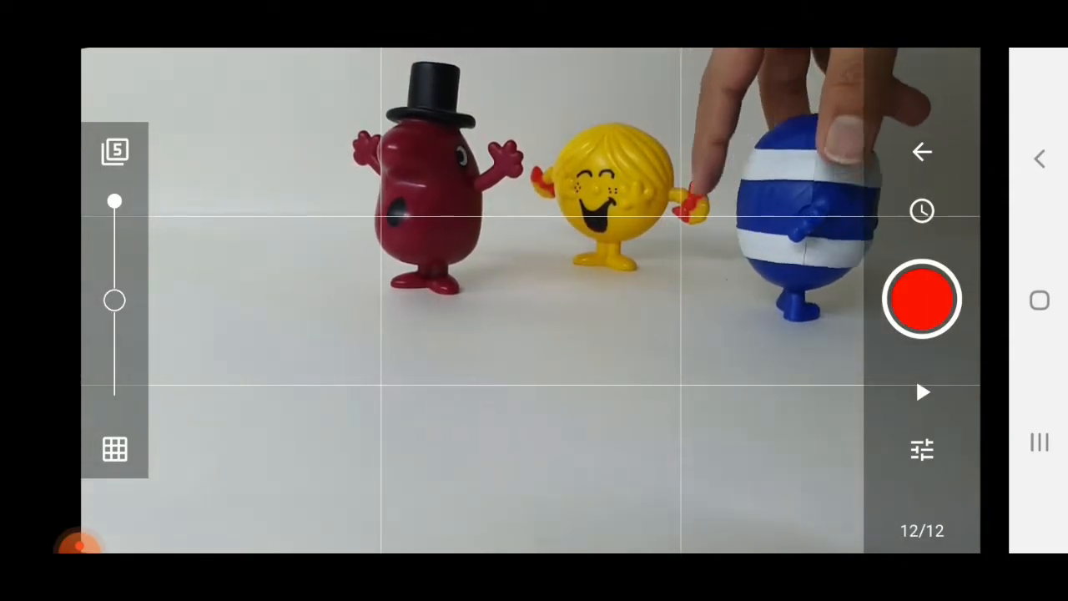
pyautogui.click(921, 300)
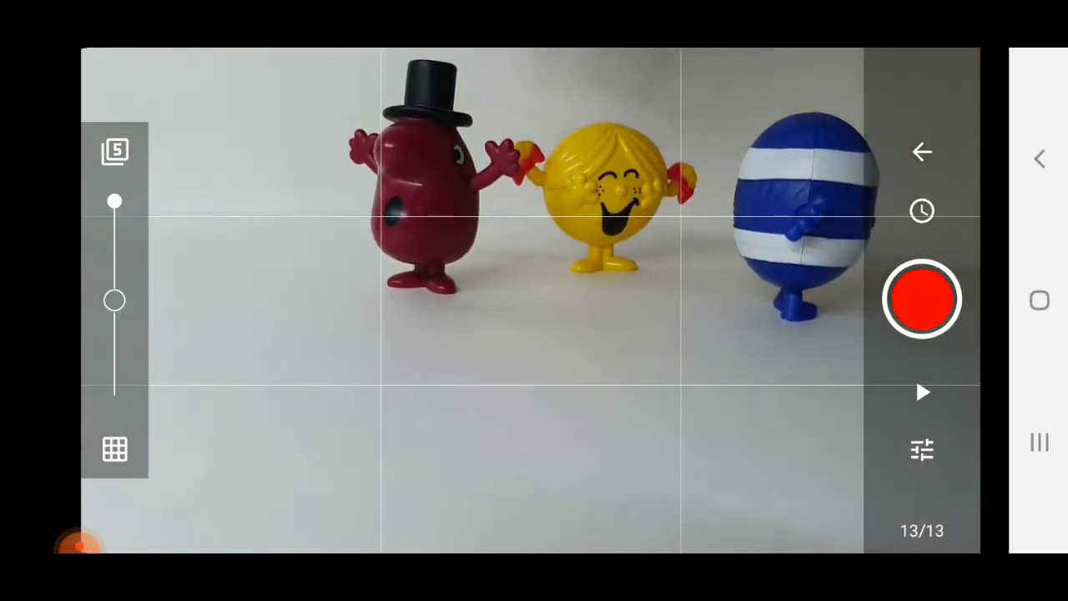
pyautogui.click(925, 298)
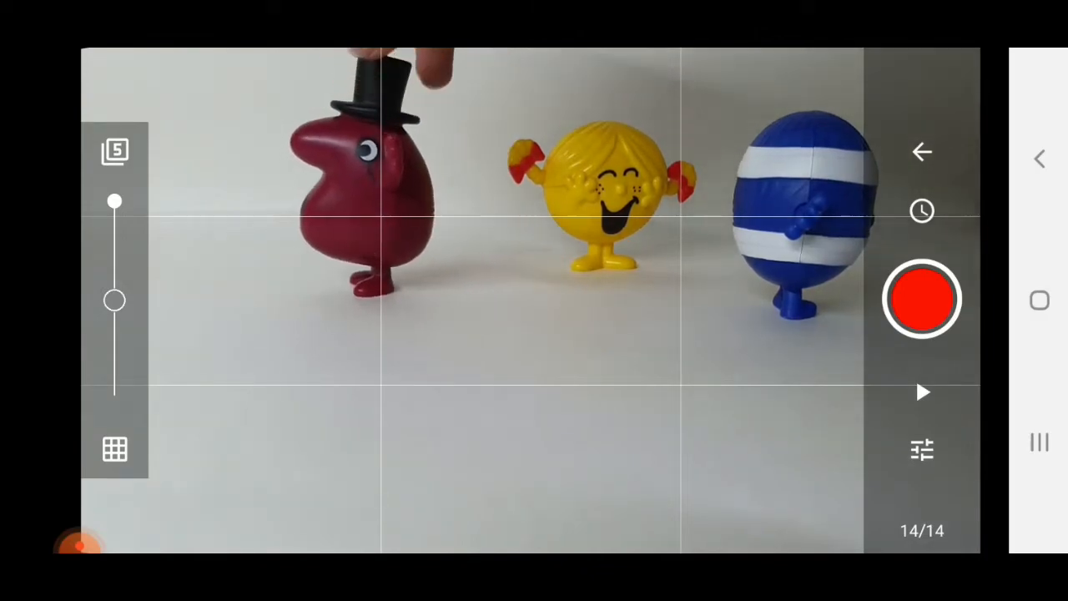
pyautogui.click(921, 298)
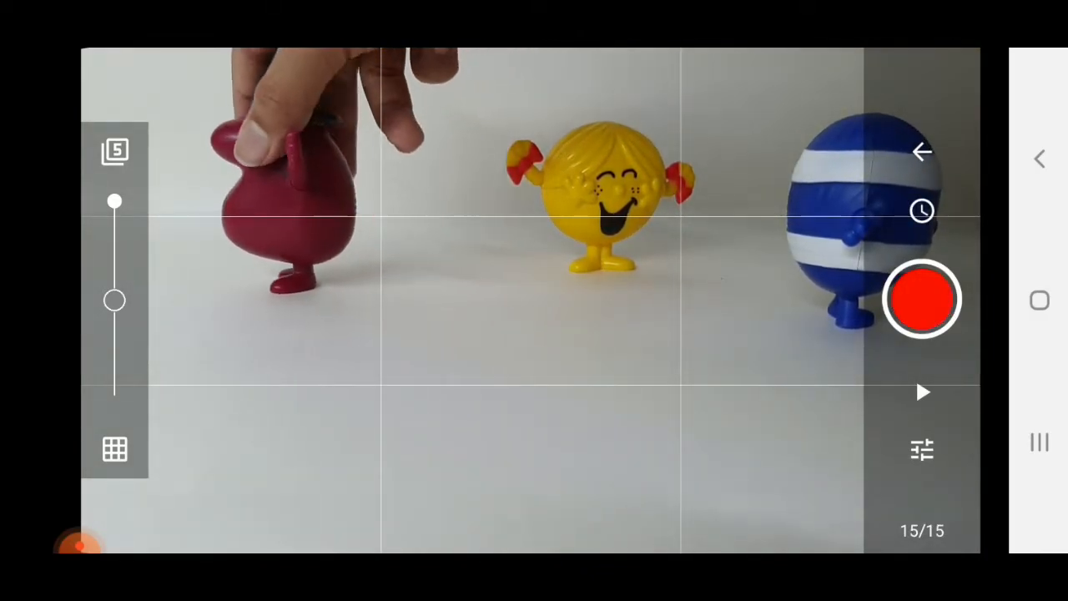
pyautogui.click(923, 300)
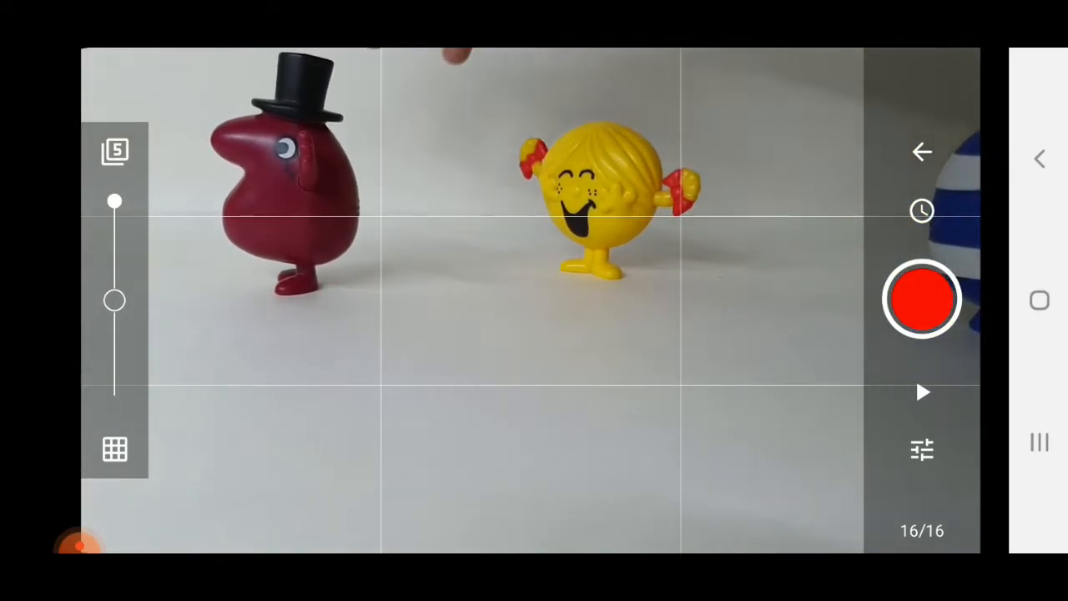
# Step: Capture frames 17–28 as the yellow figure approaches the camera for a close-up
pyautogui.click(922, 299)
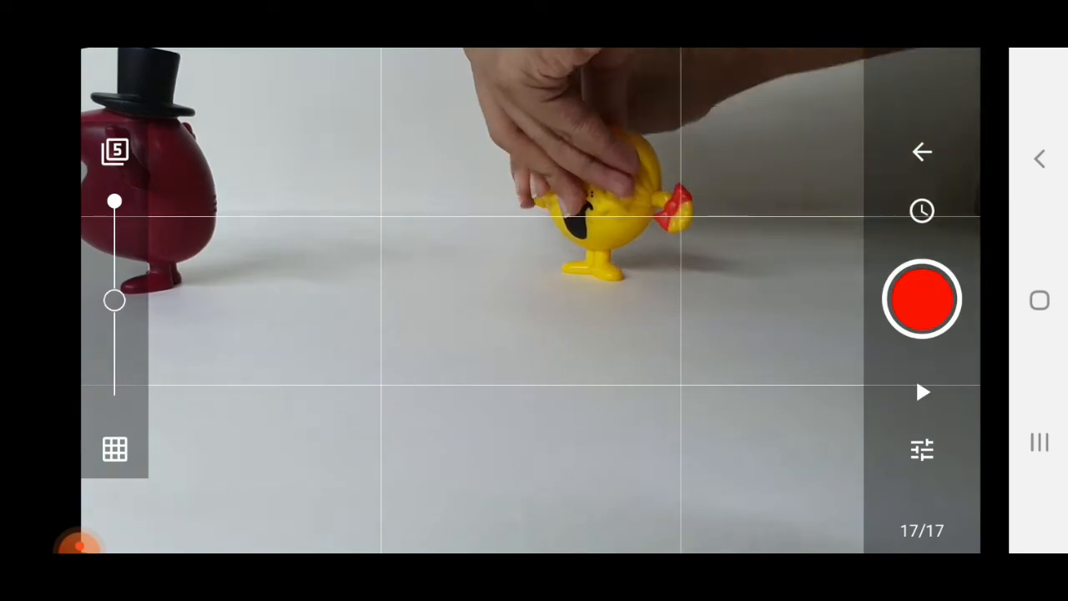
pyautogui.click(923, 300)
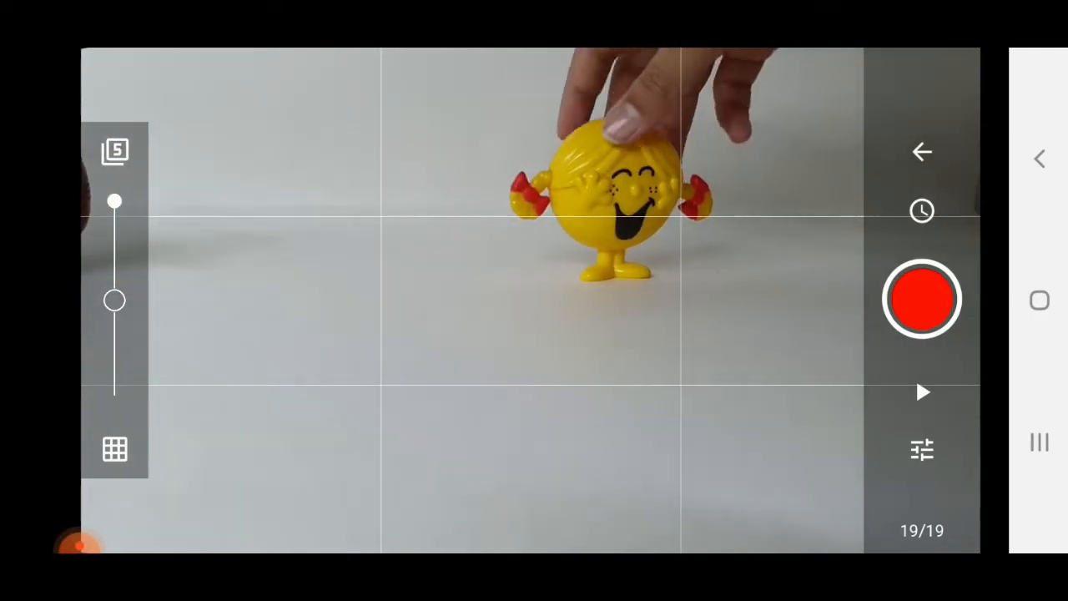
pyautogui.click(923, 300)
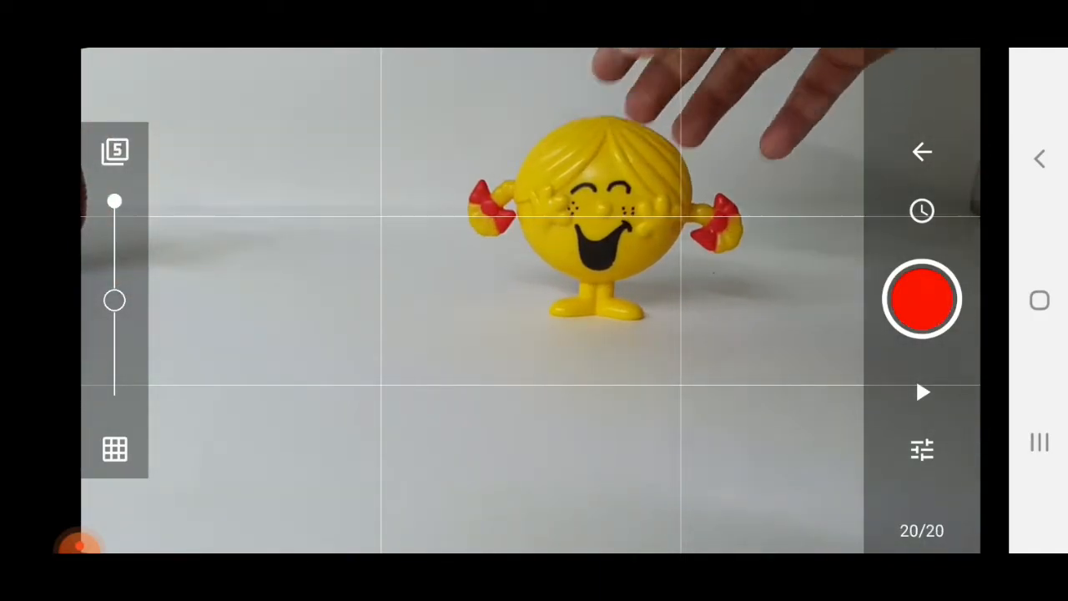
pyautogui.click(921, 299)
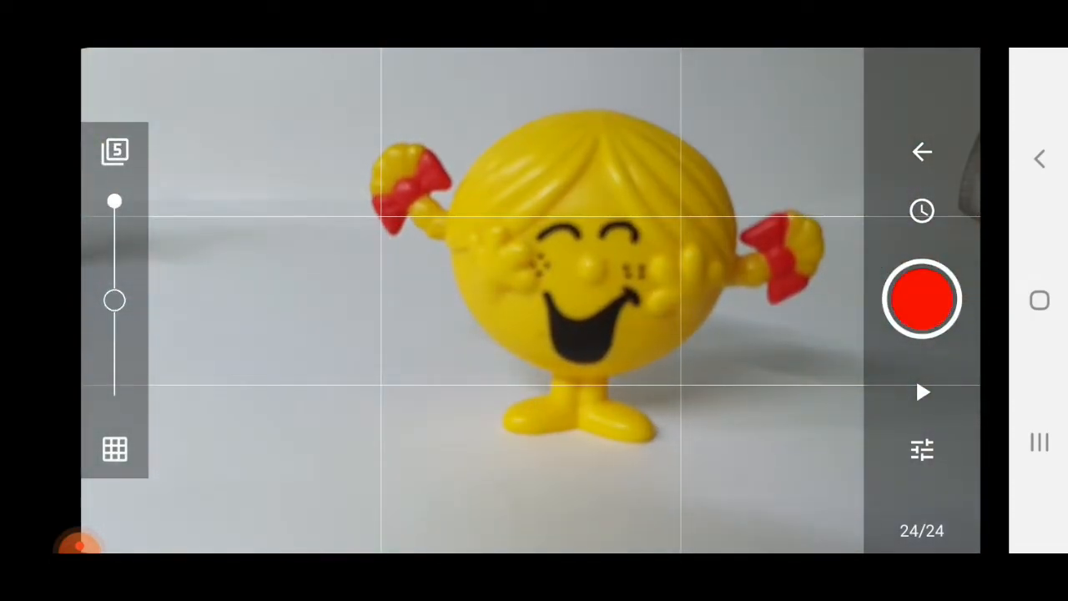
pyautogui.click(921, 298)
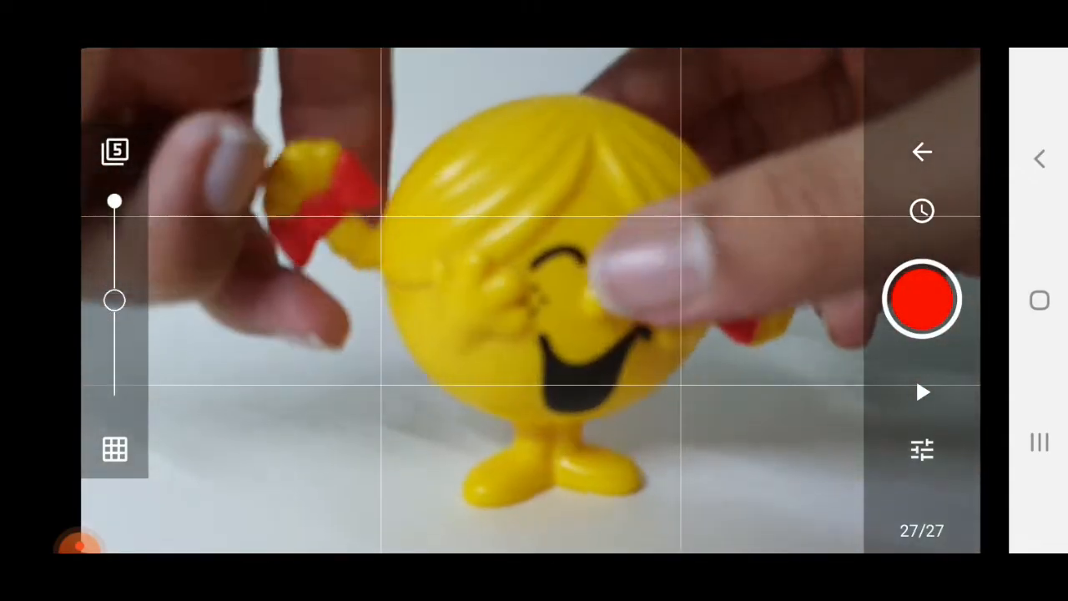
pyautogui.click(920, 300)
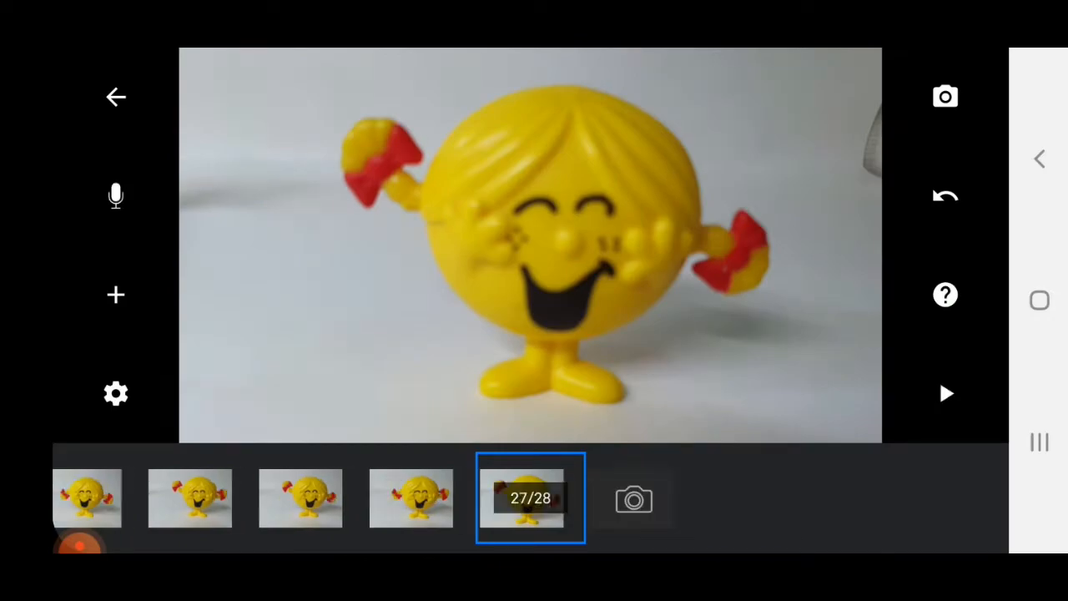
# Step: Review the frames, then export the movie from the project list as My_Movie_14_.mp4
pyautogui.click(945, 393)
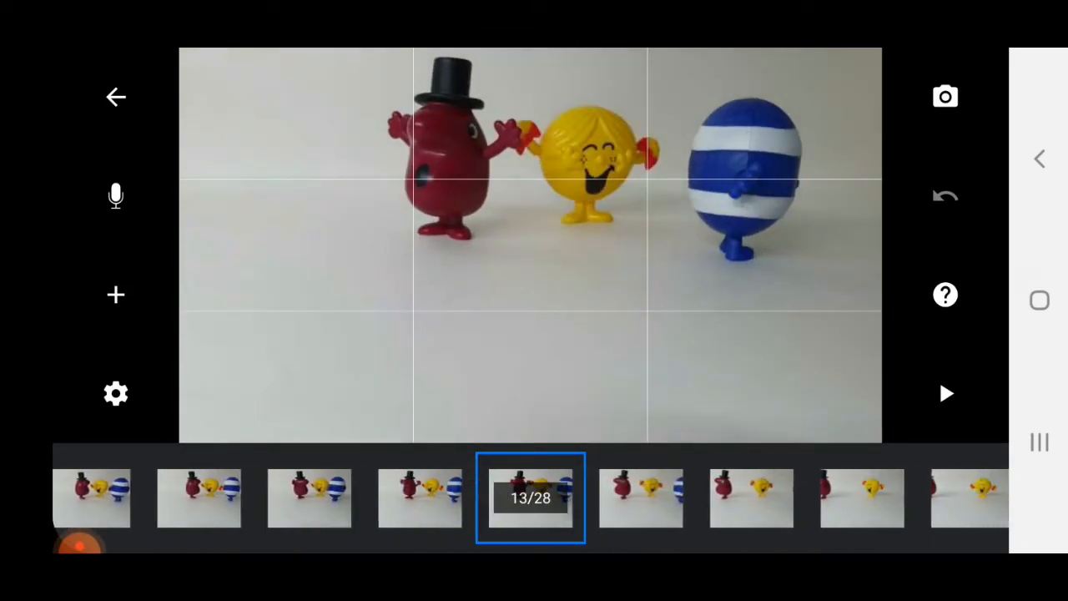
pyautogui.click(115, 96)
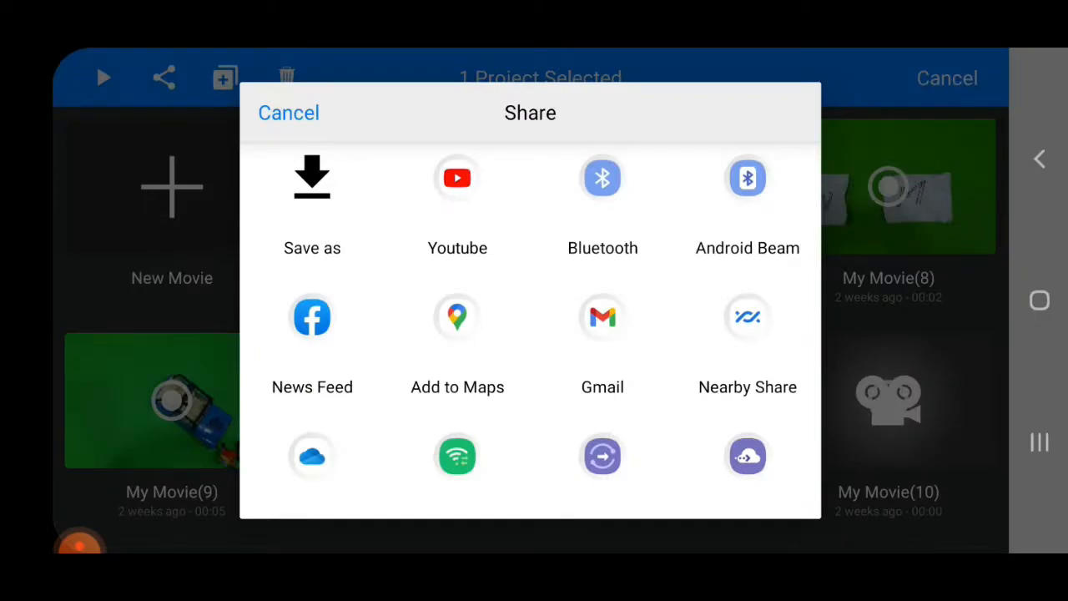
pyautogui.click(311, 177)
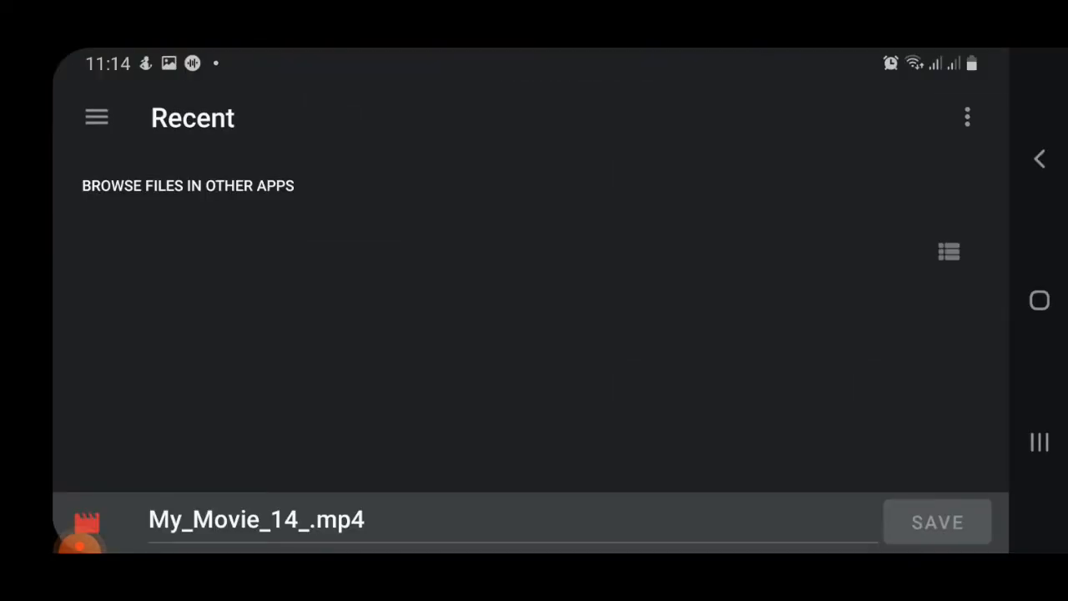